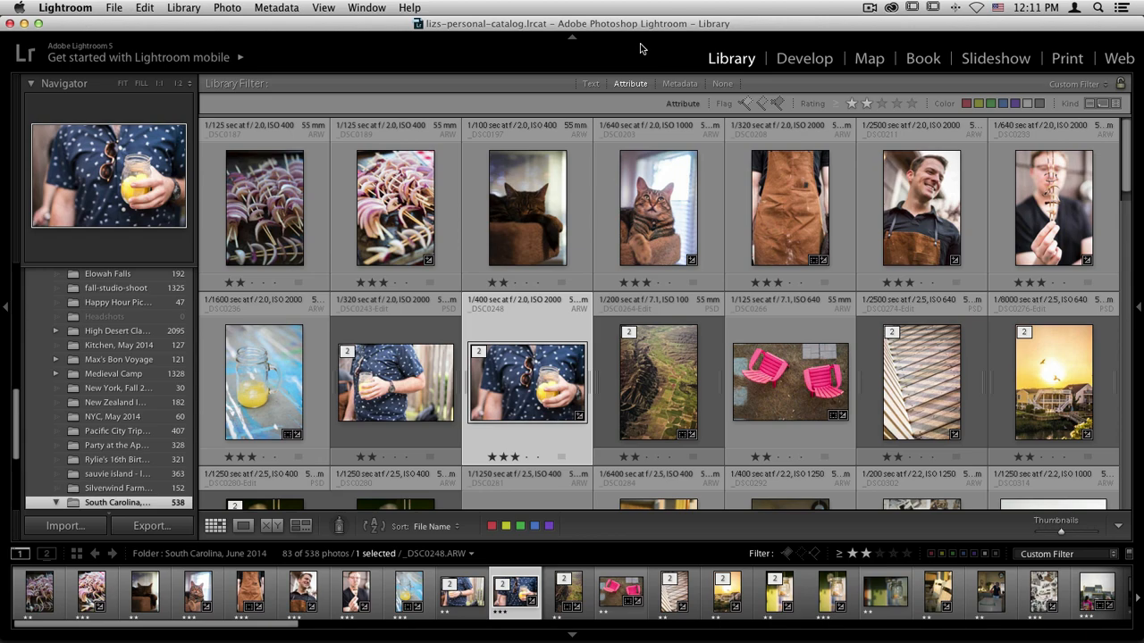
Step: Select the tabby cat photo and choose Edit In > Perfect Effects 9
left_click(658, 209)
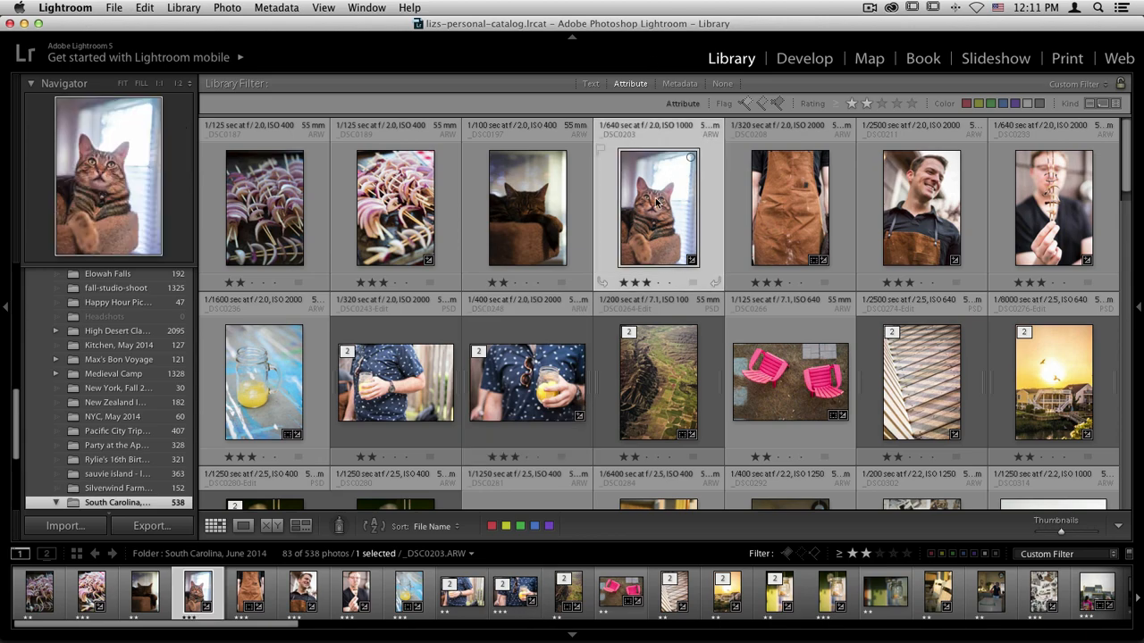
right_click(658, 208)
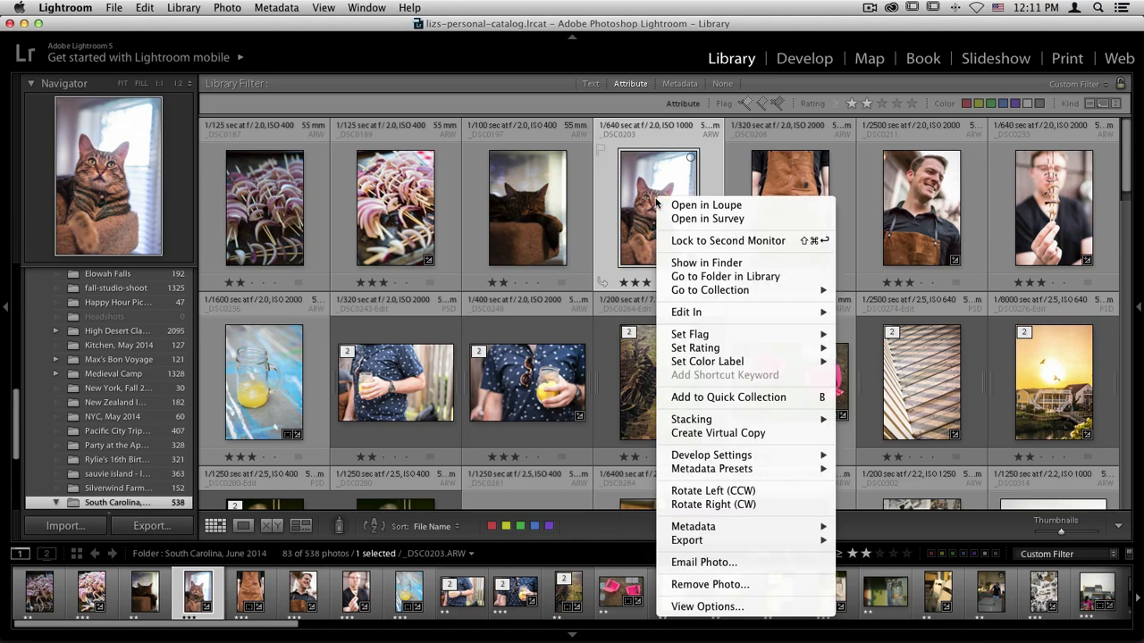
mouse_move(686, 312)
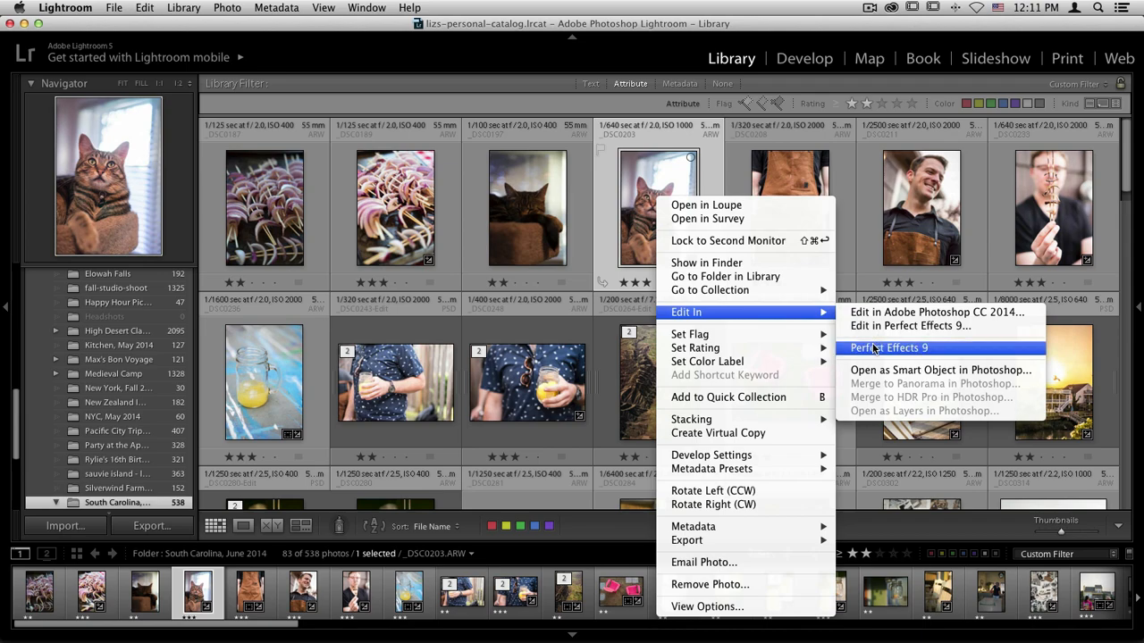
left_click(888, 348)
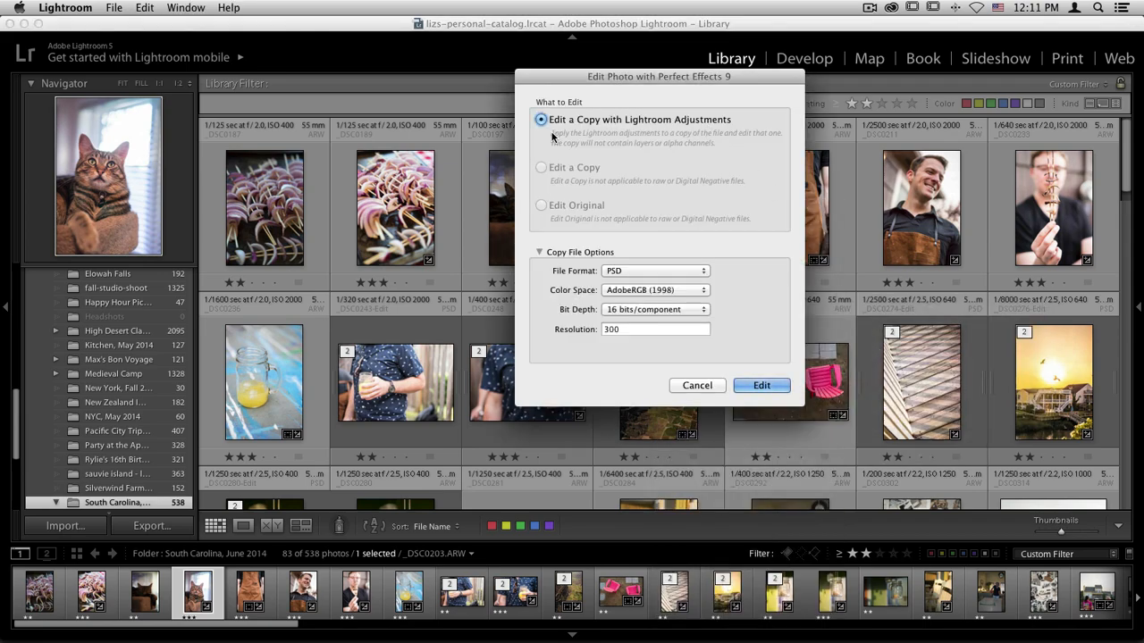
mouse_move(735, 157)
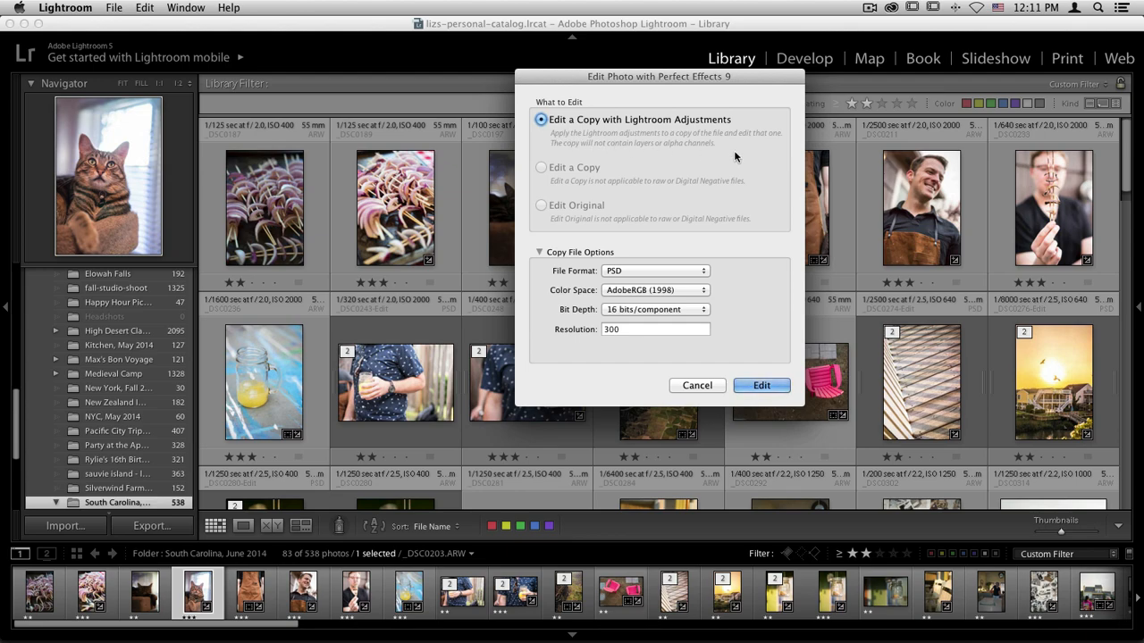
mouse_move(745, 272)
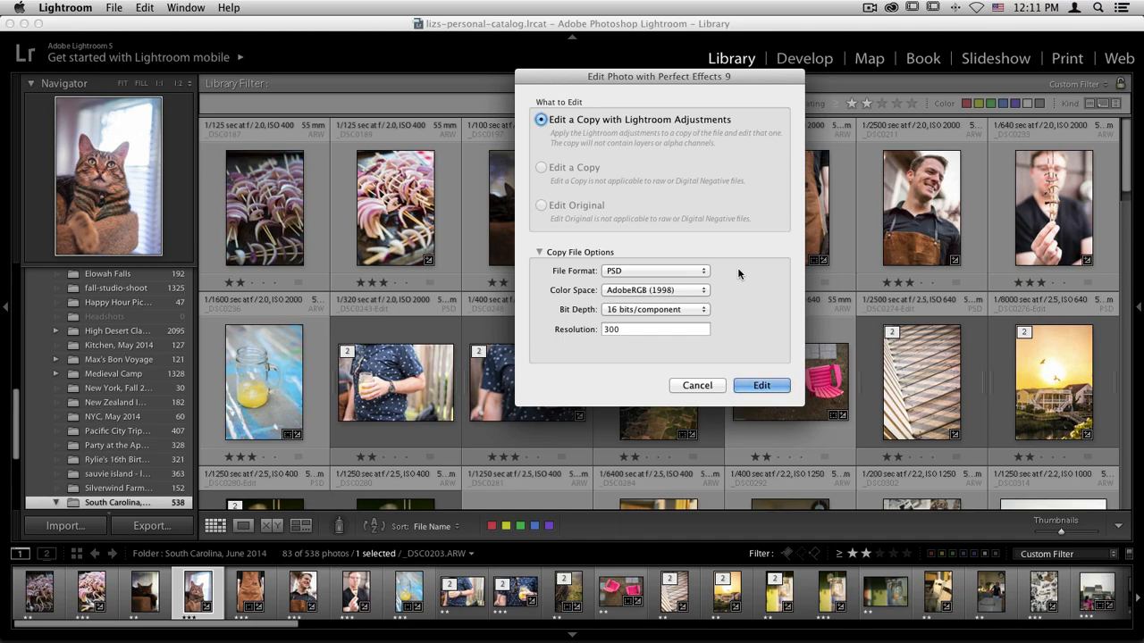
Step: Confirm editing a PSD copy with Lightroom adjustments
left_click(760, 385)
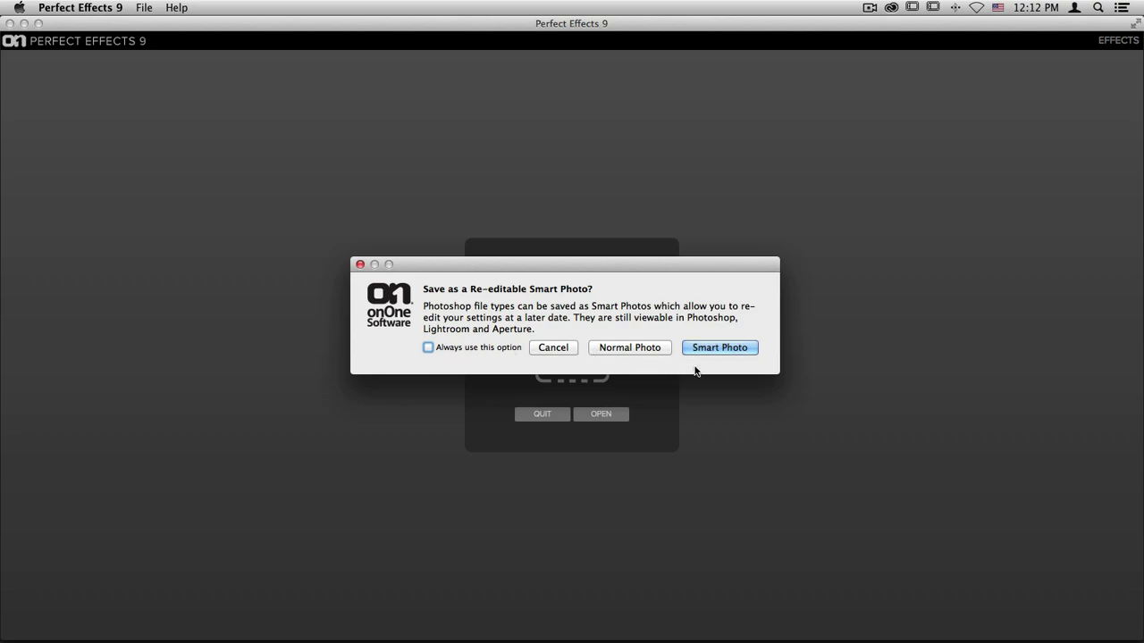
mouse_move(724, 365)
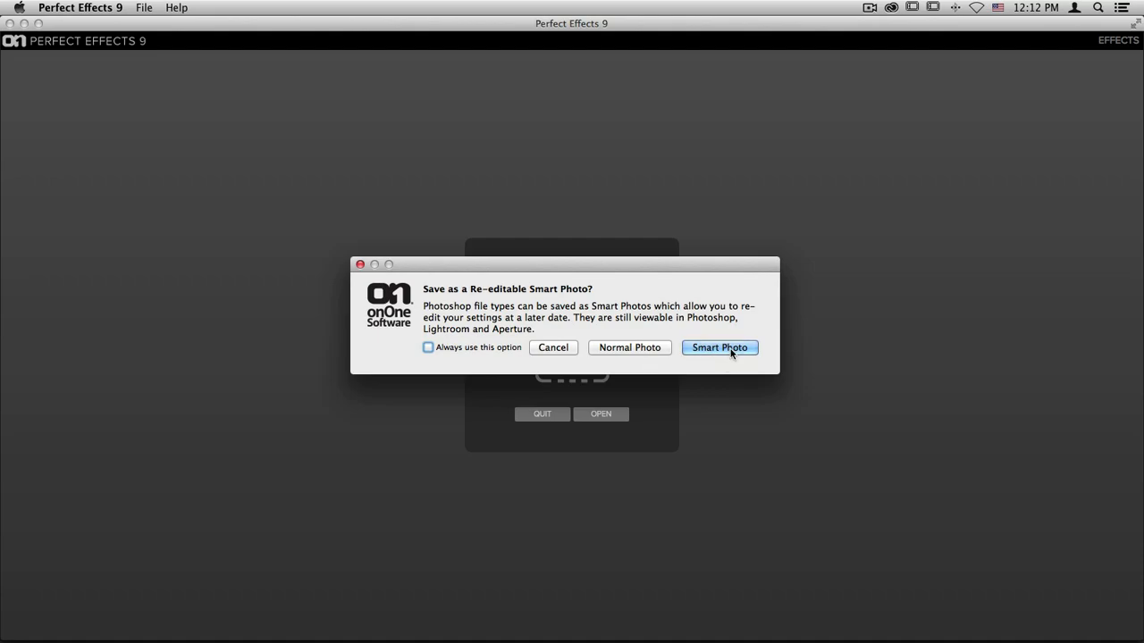
Step: Choose Smart Photo in the re-editable save prompt
left_click(719, 348)
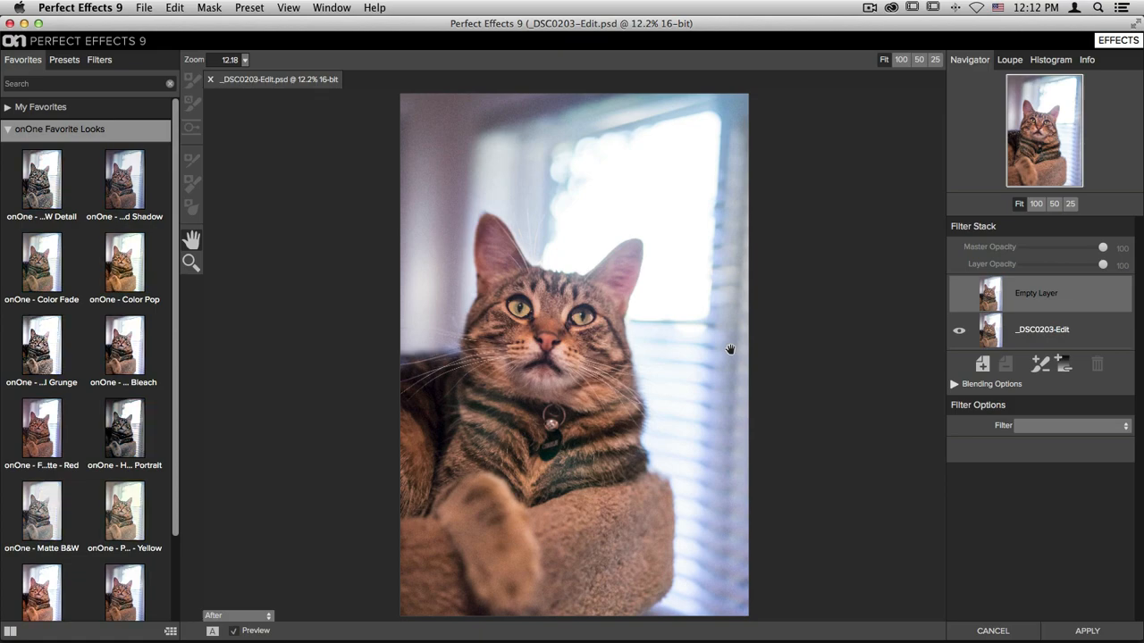
mouse_move(246, 384)
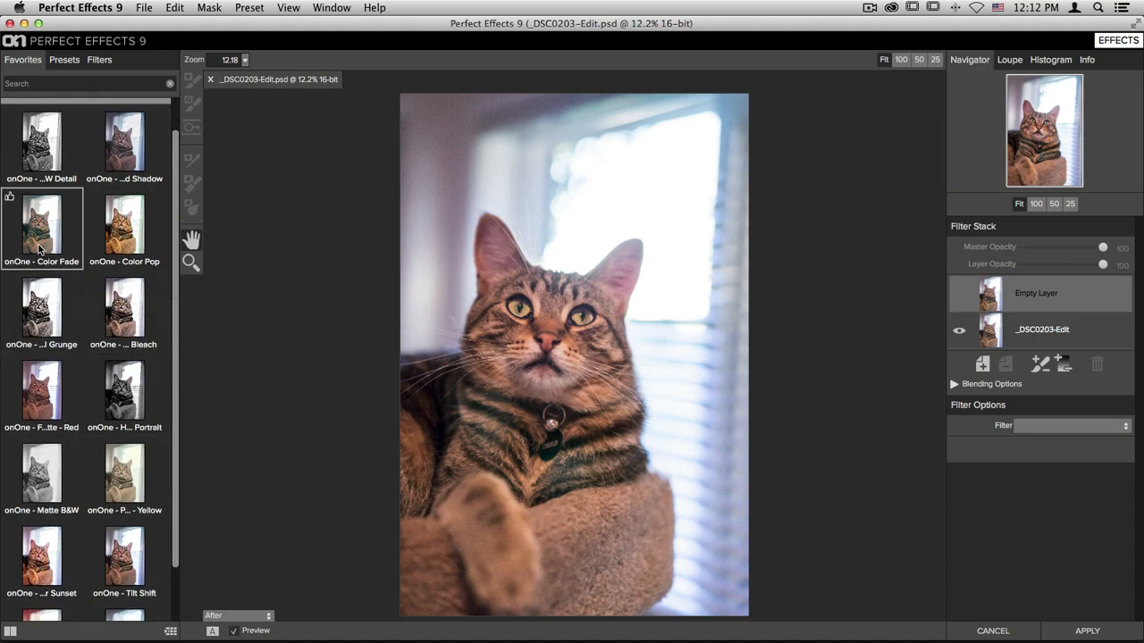
Step: Apply the onOne - Color Fade preset to the cat and commit the effects
left_click(42, 223)
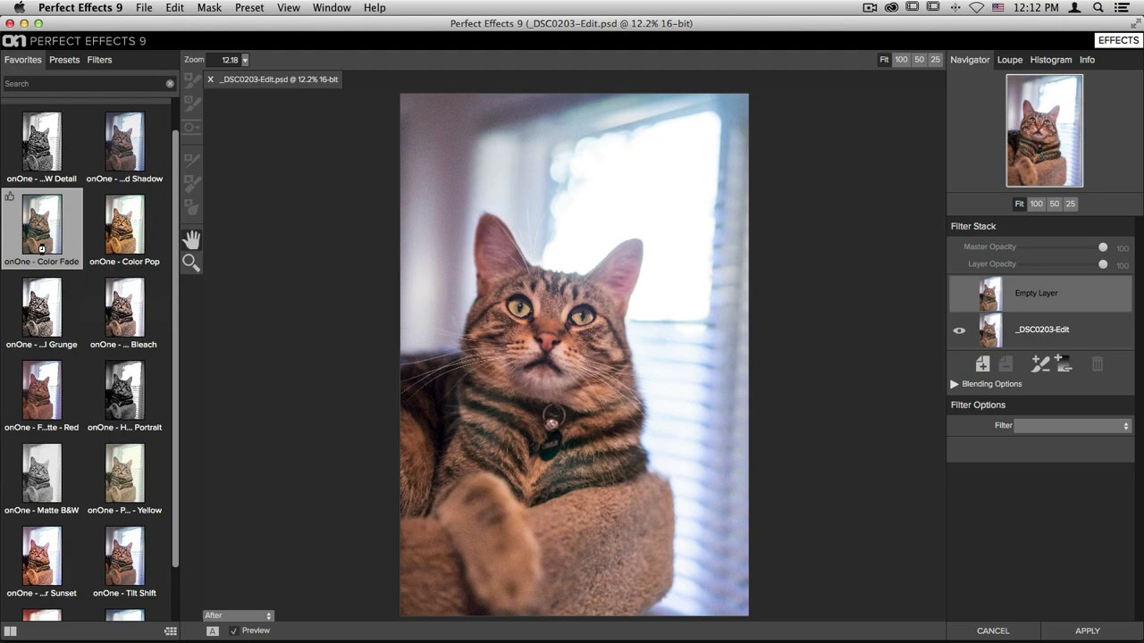
left_click(41, 224)
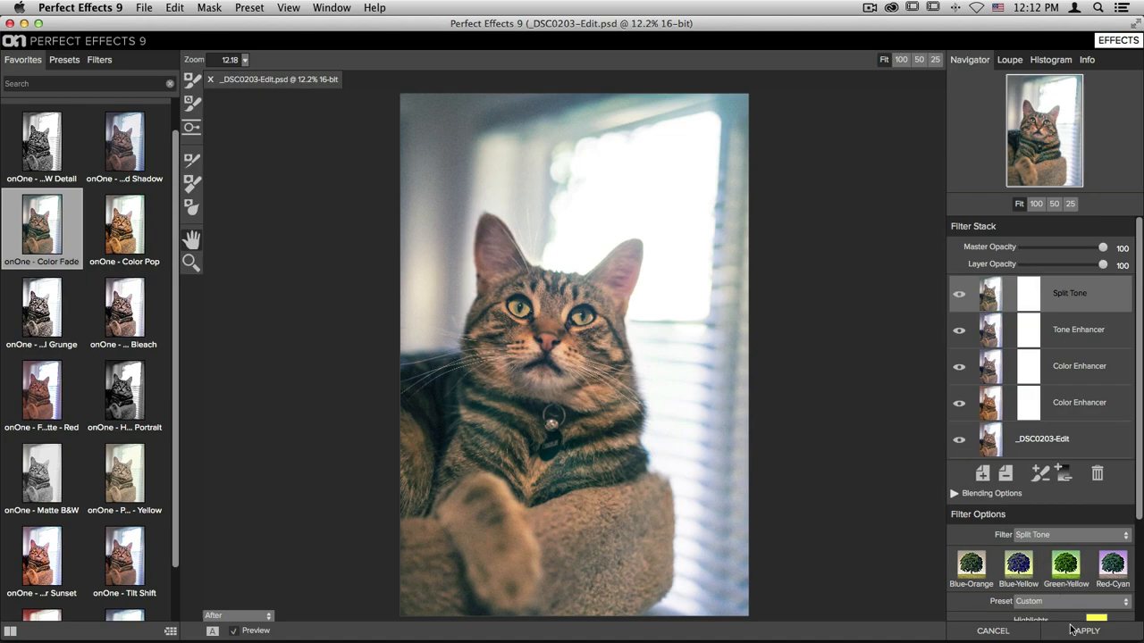
left_click(1085, 630)
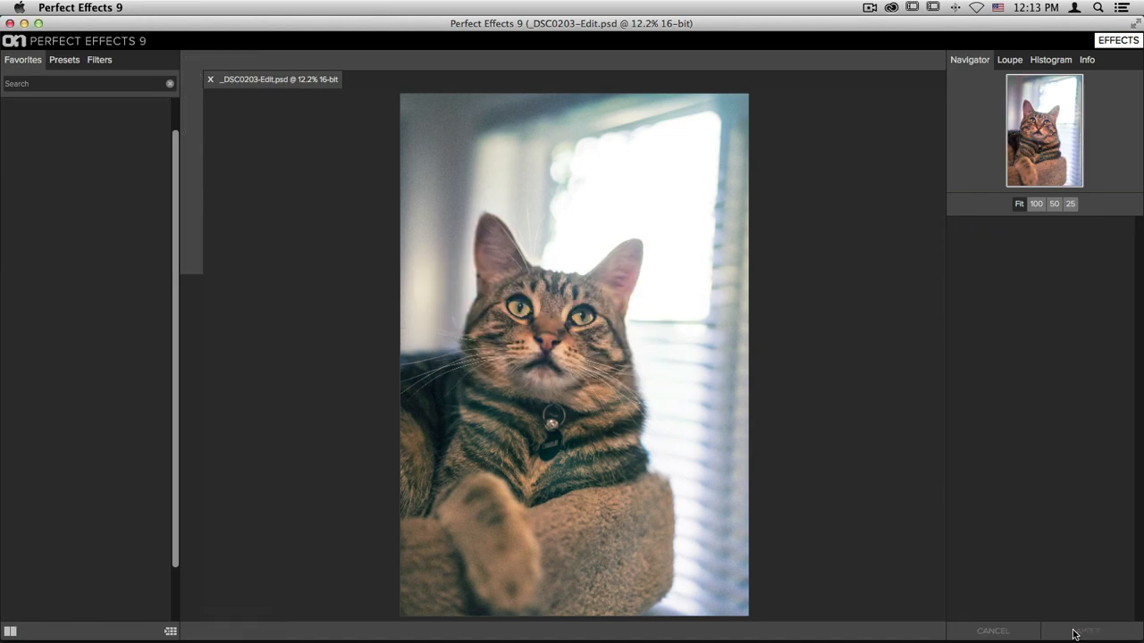
left_click(1088, 631)
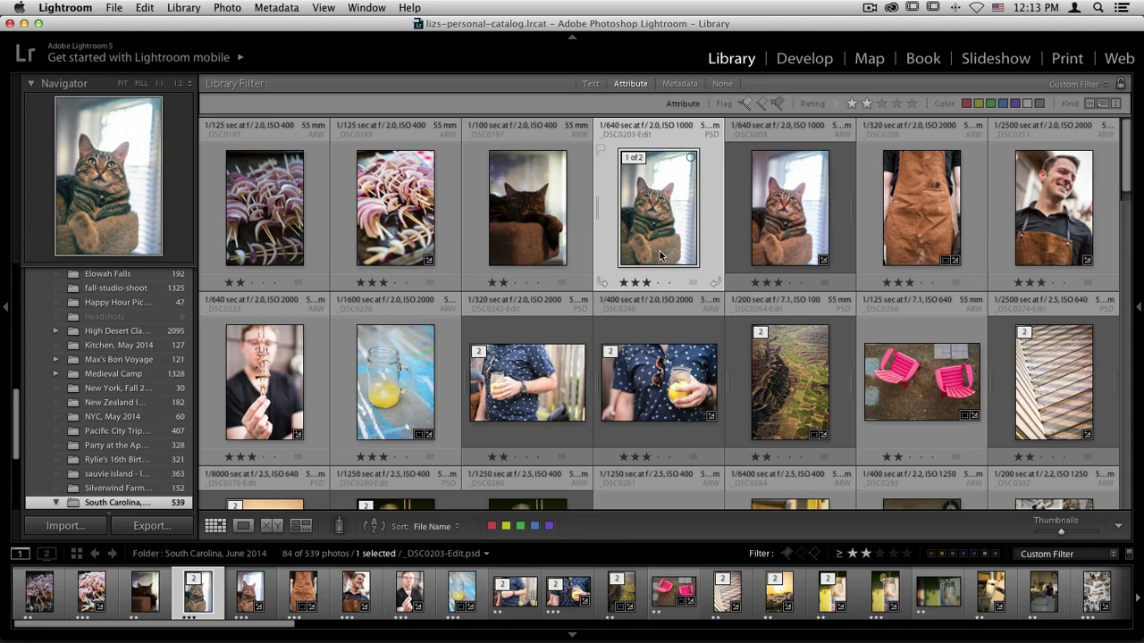
Step: Return to the Lightroom Library grid showing _DSC0203-Edit.psd stacked with the original
left_click(113, 7)
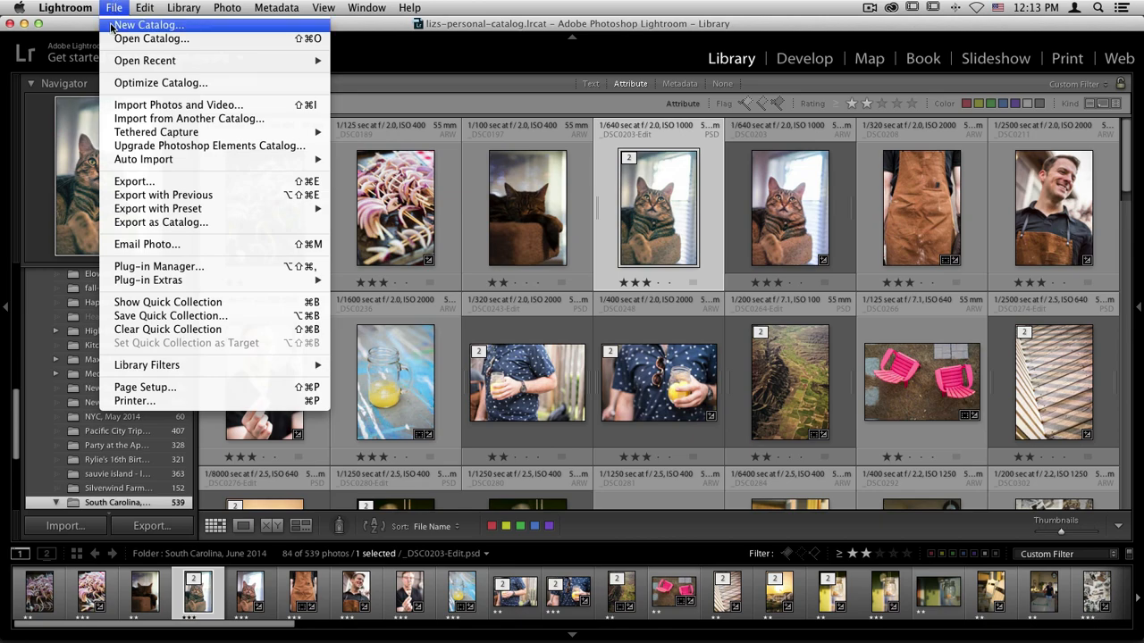
mouse_move(147, 280)
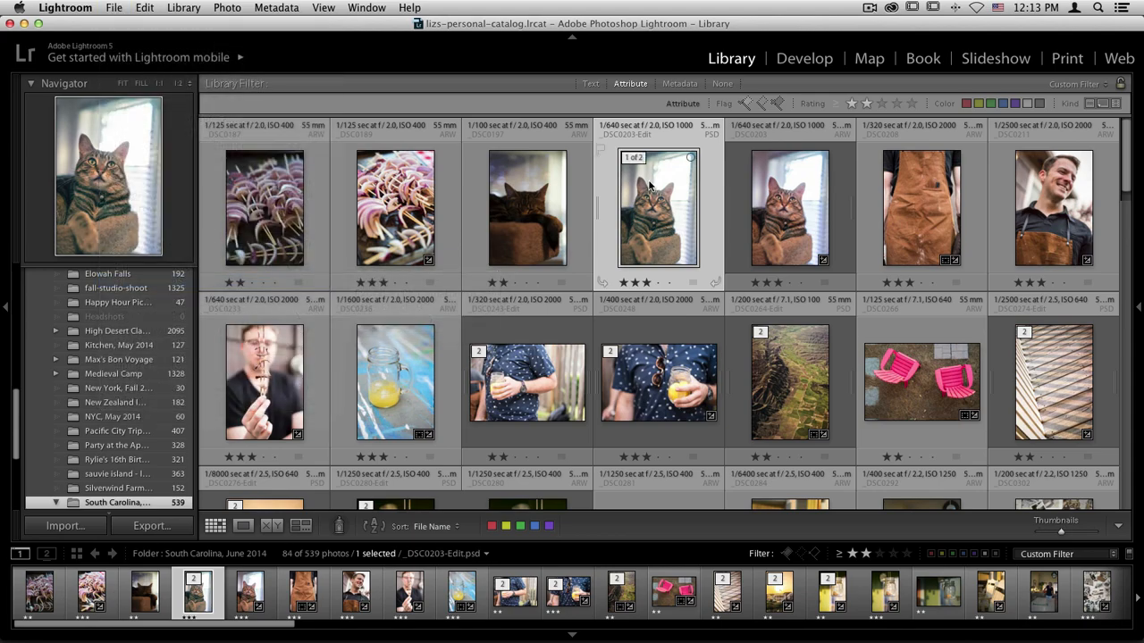
mouse_move(660, 198)
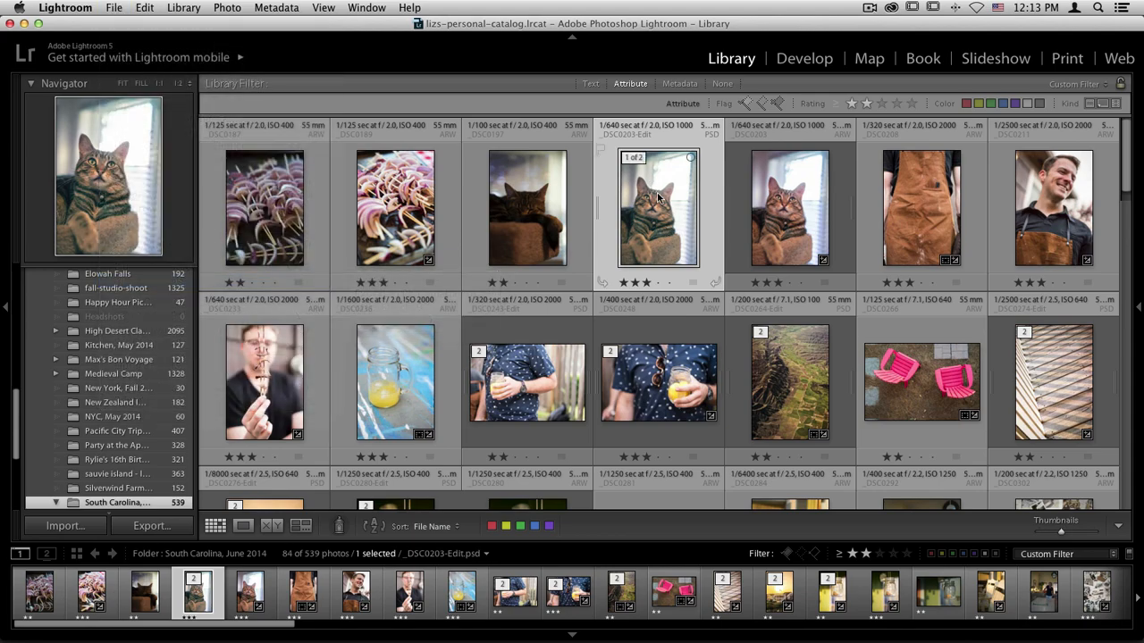
Step: Open the edited cat copy in Perfect Effects 9 using Edit Original
right_click(658, 209)
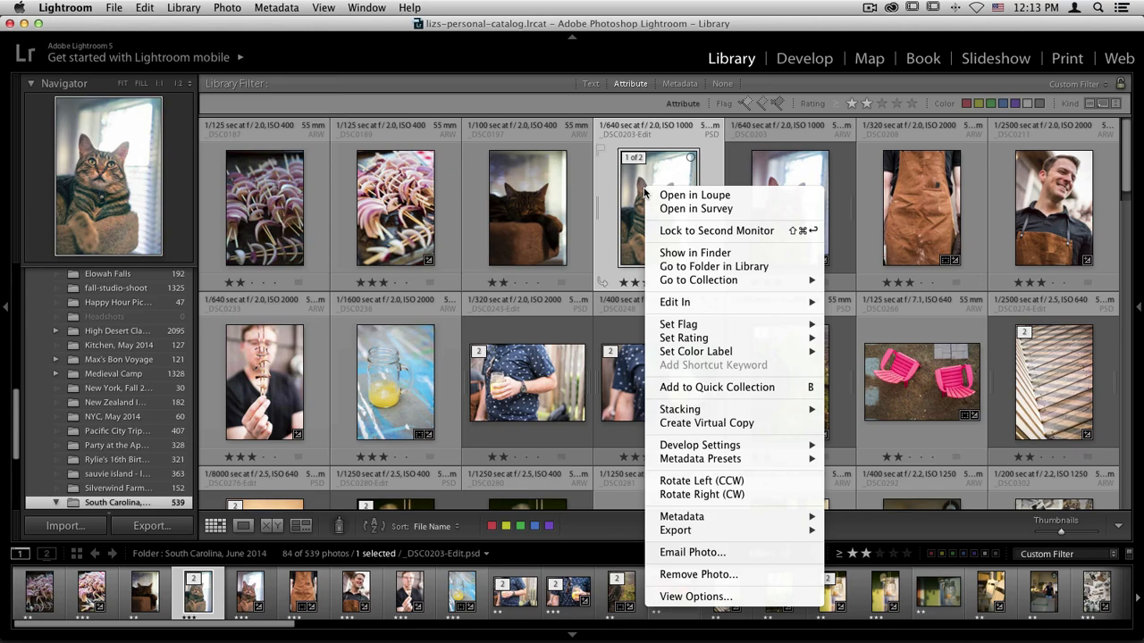
mouse_move(774, 314)
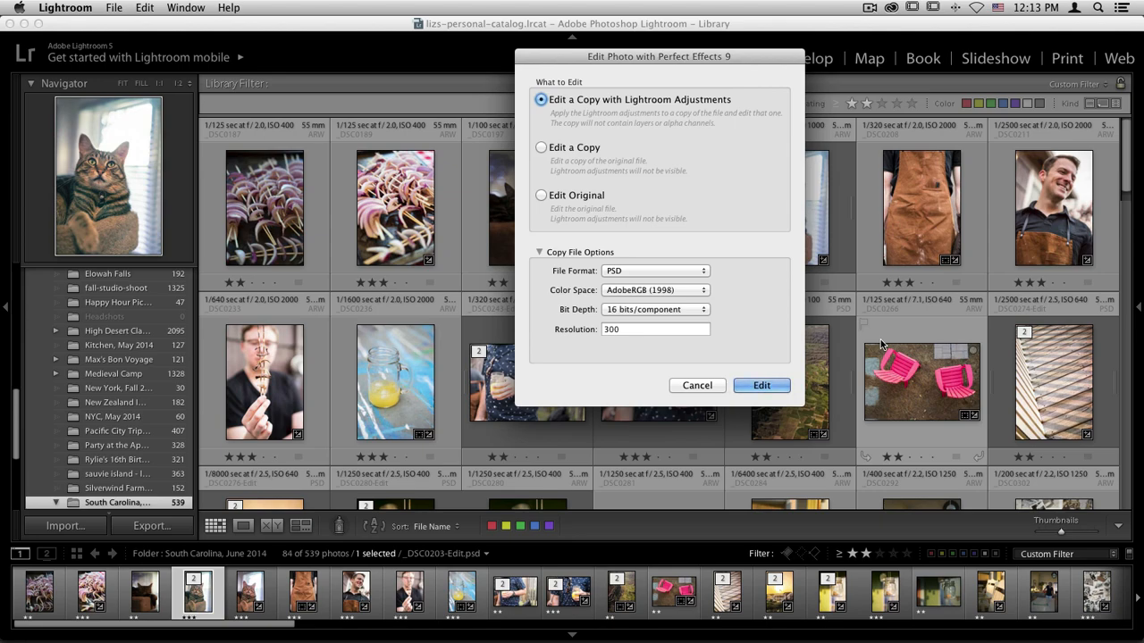
mouse_move(629, 211)
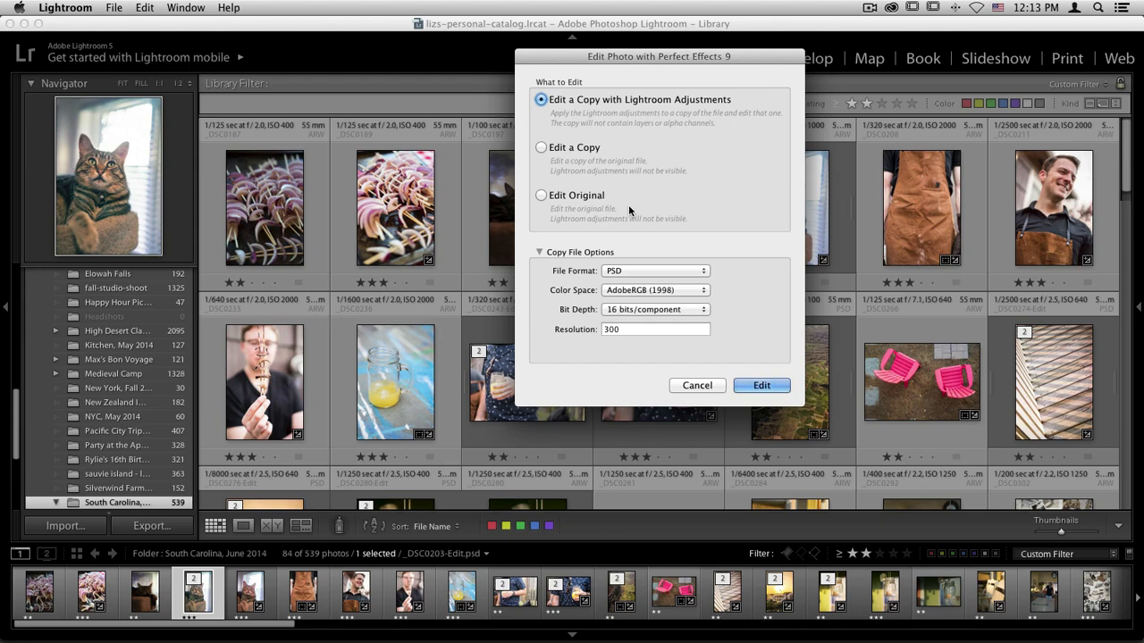
left_click(541, 195)
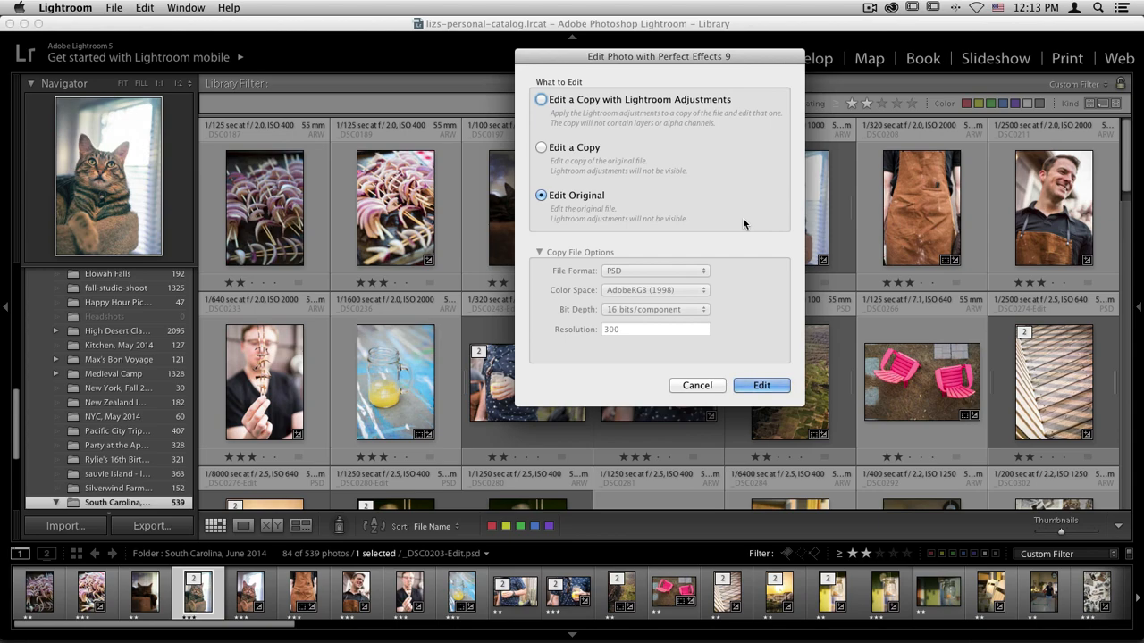
left_click(760, 385)
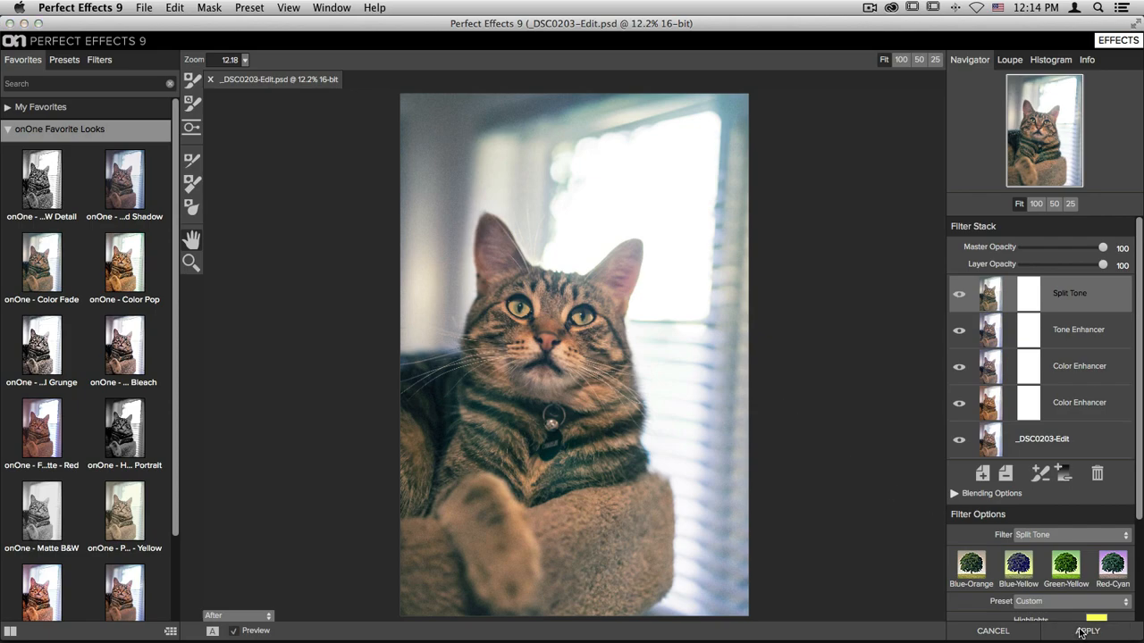
Step: Apply the onOne - Color Fade look to the cat photo
left_click(1088, 631)
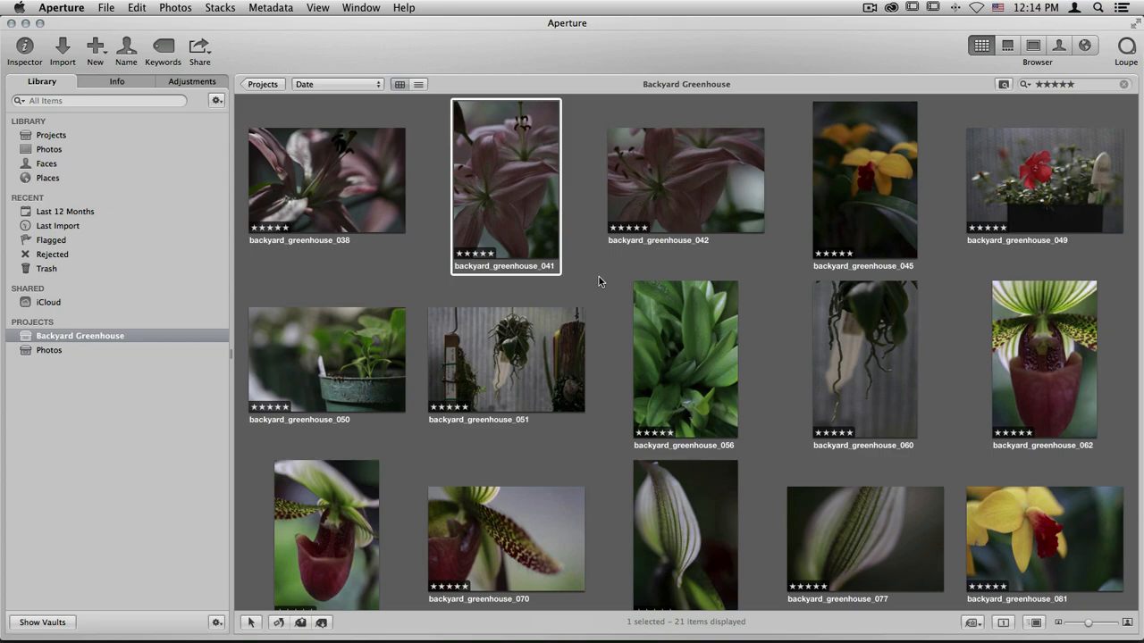
Step: Open backyard_greenhouse_042 in Perfect Effects 9 as a Smart Photo
left_click(684, 179)
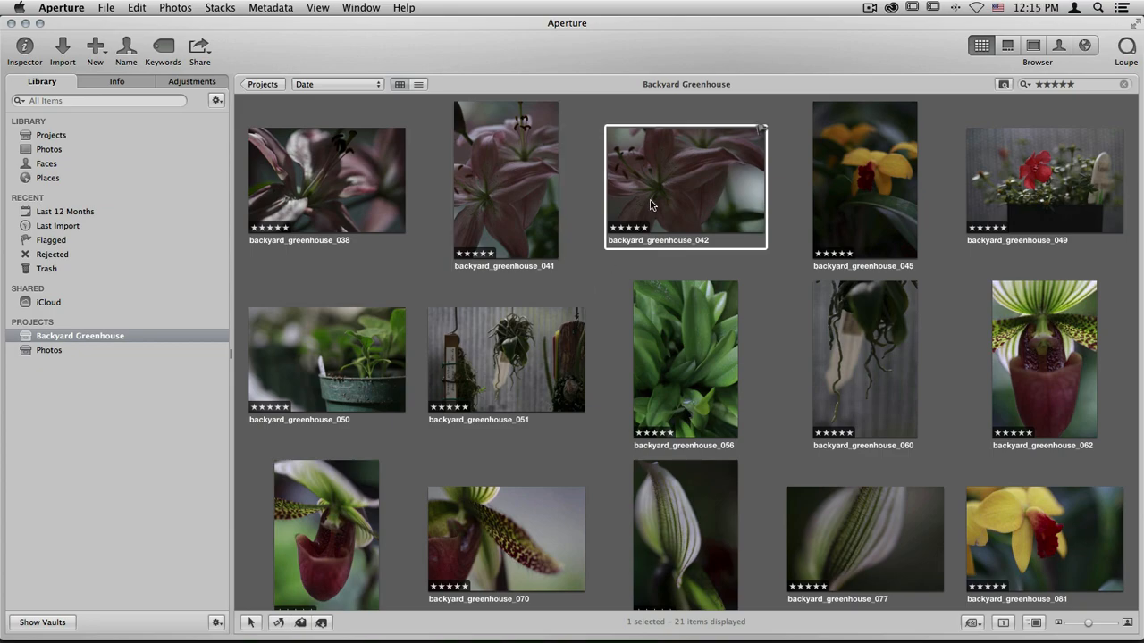
mouse_move(670, 182)
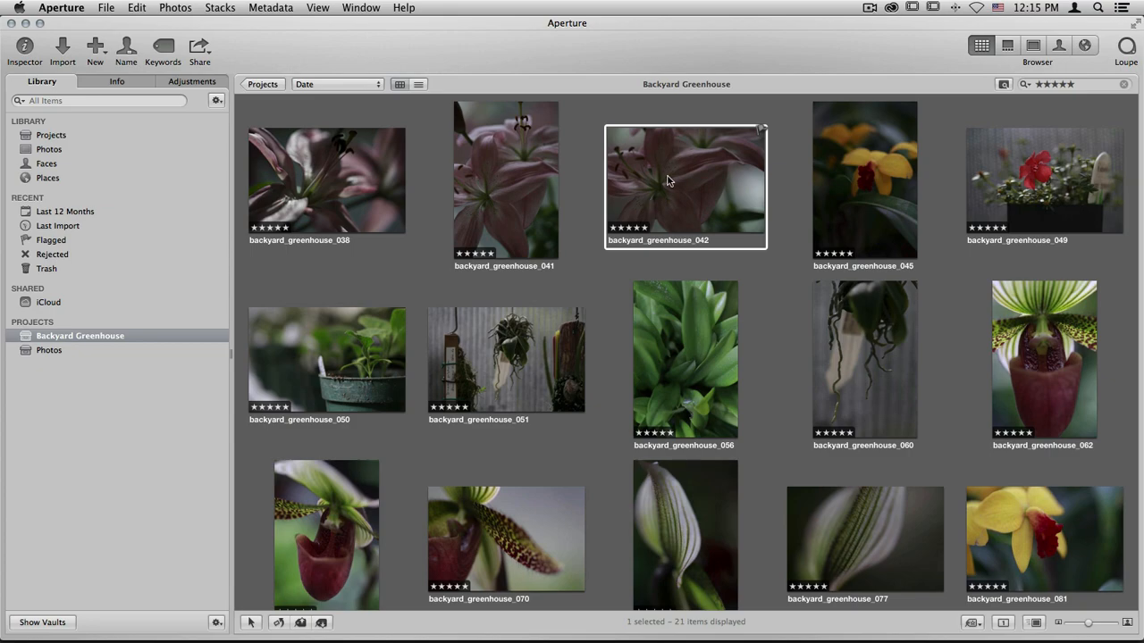
right_click(668, 181)
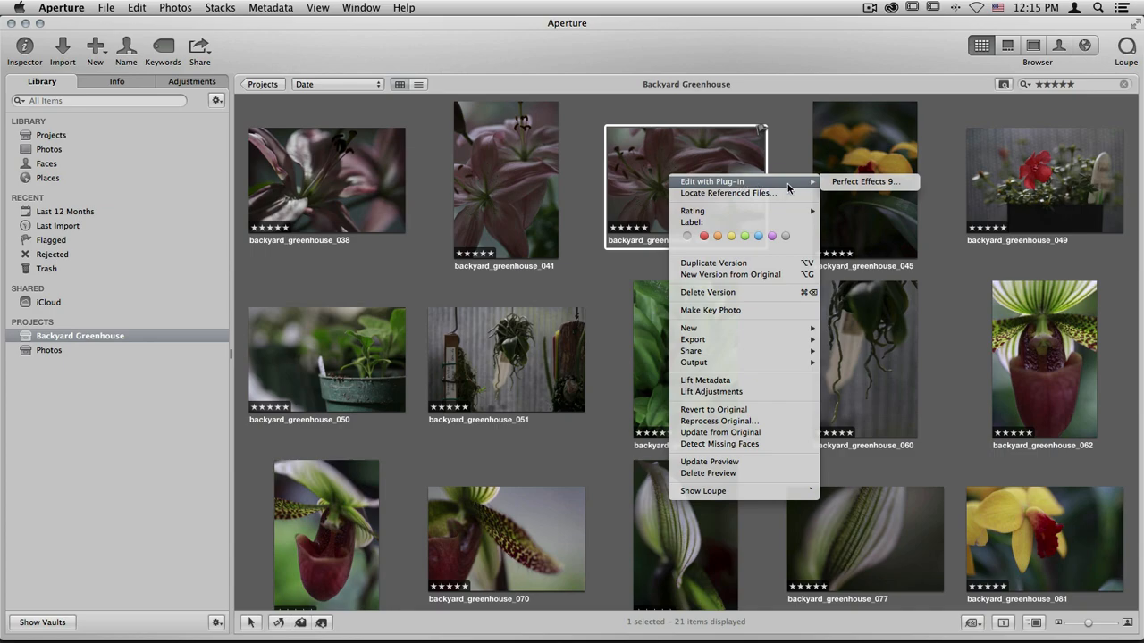
left_click(864, 181)
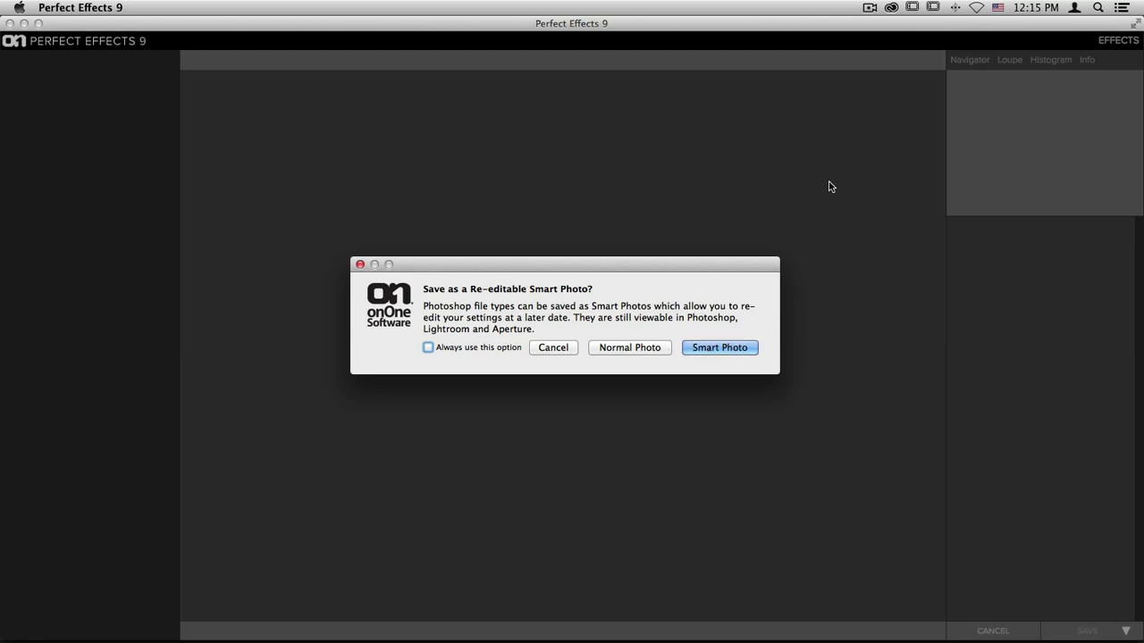
left_click(720, 347)
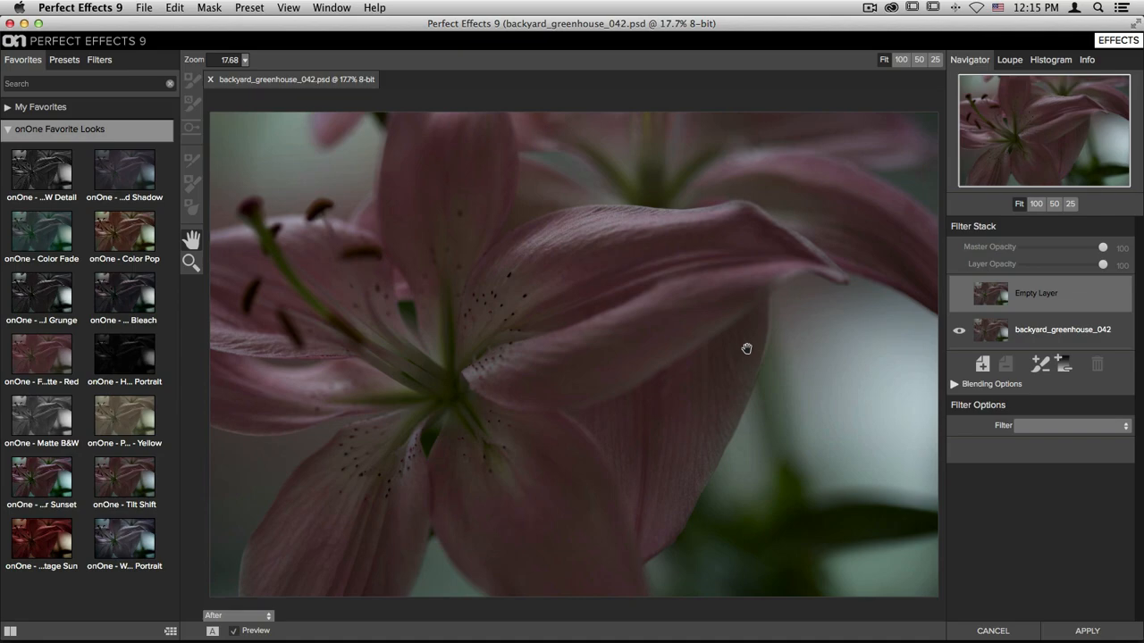
mouse_move(253, 424)
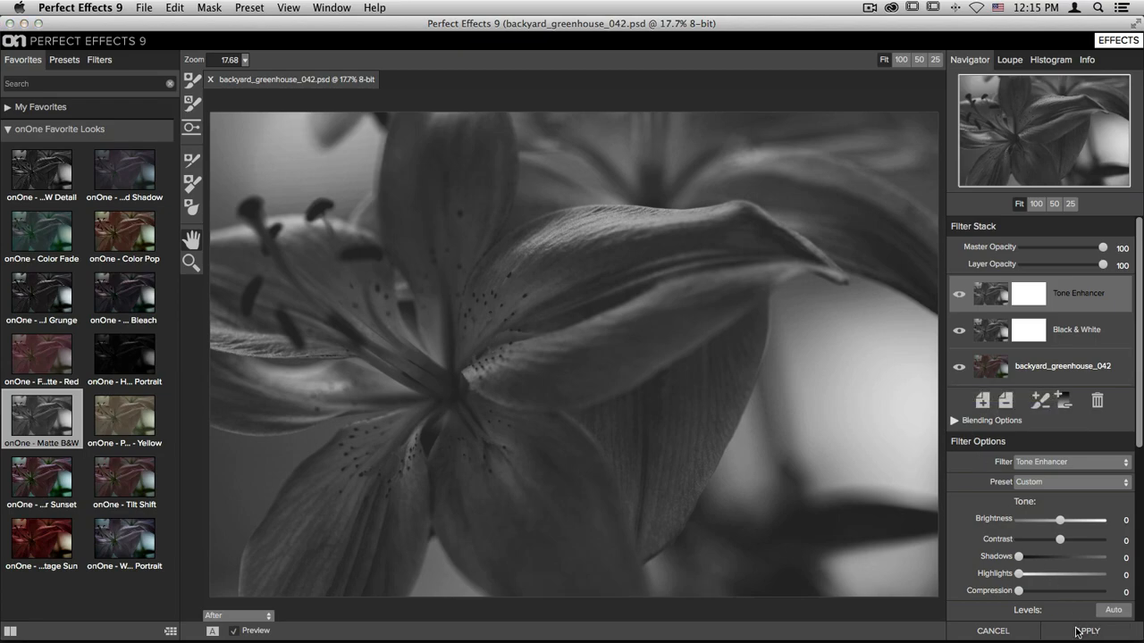
Step: Apply the onOne - Matte B&W preset to the lily
left_click(1088, 631)
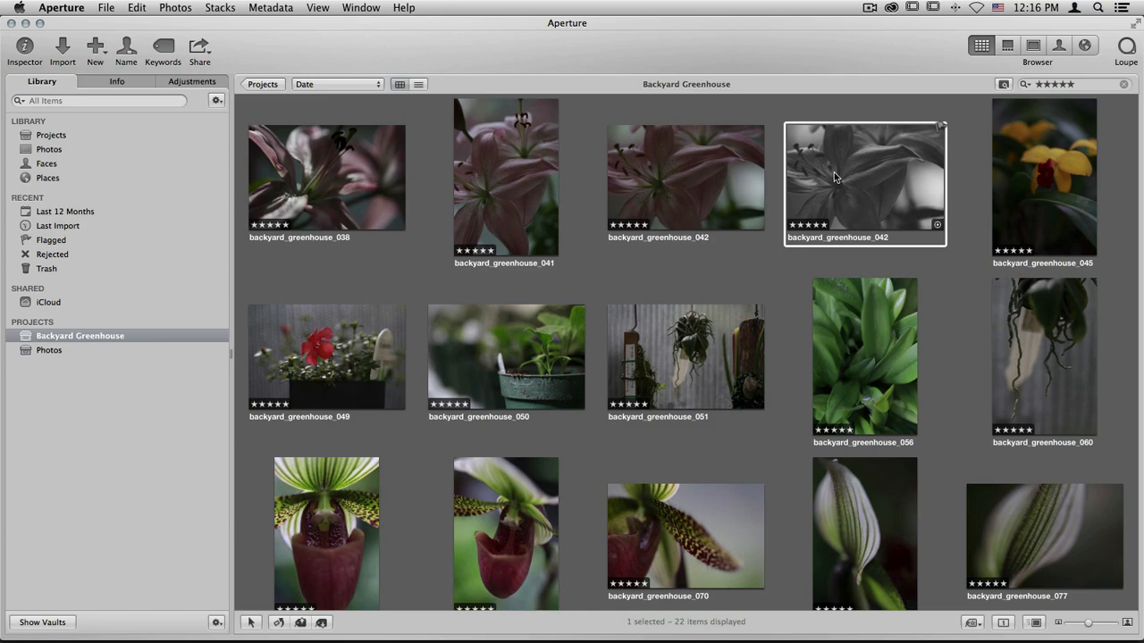
Step: Reopen the black-and-white backyard_greenhouse_042 version with Edit with Plug-in > Perfect Effects 9
right_click(865, 179)
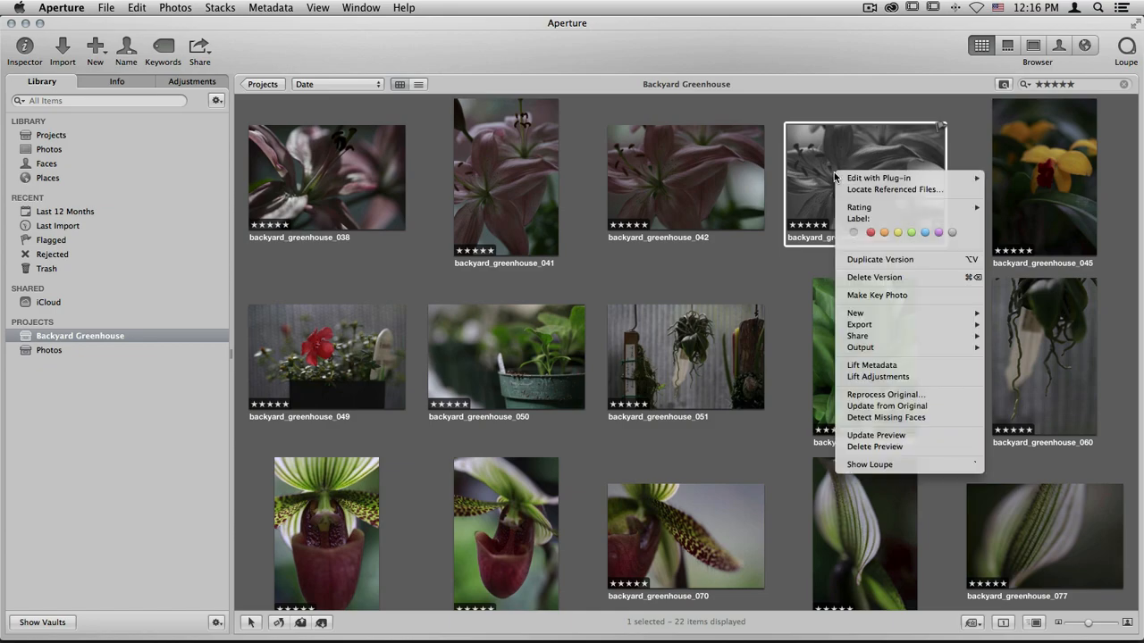
mouse_move(878, 178)
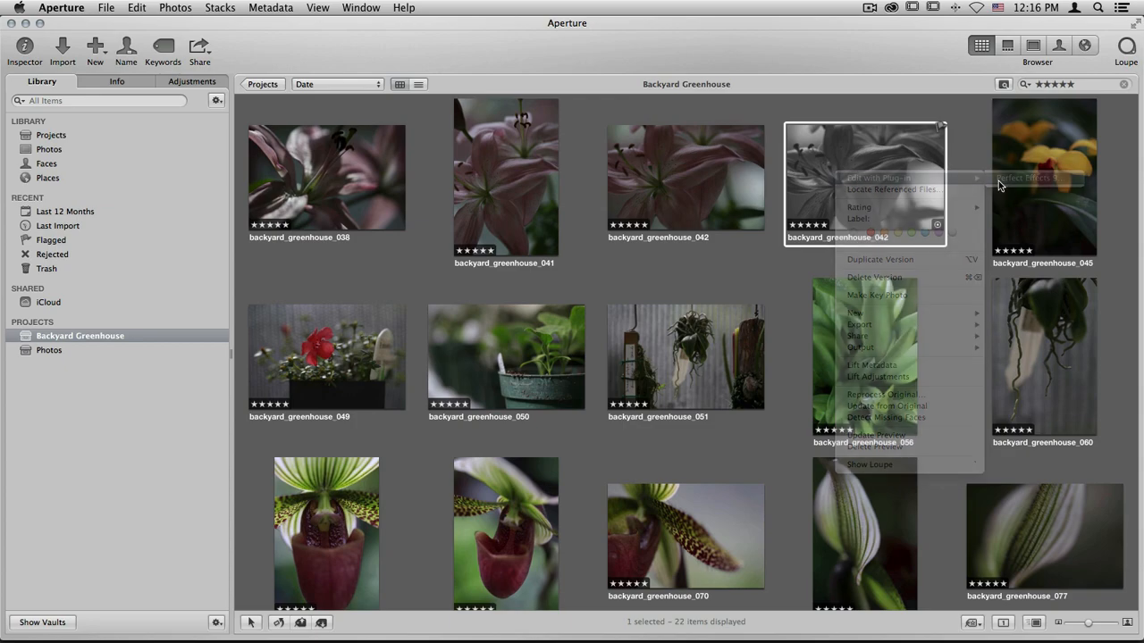
left_click(1019, 179)
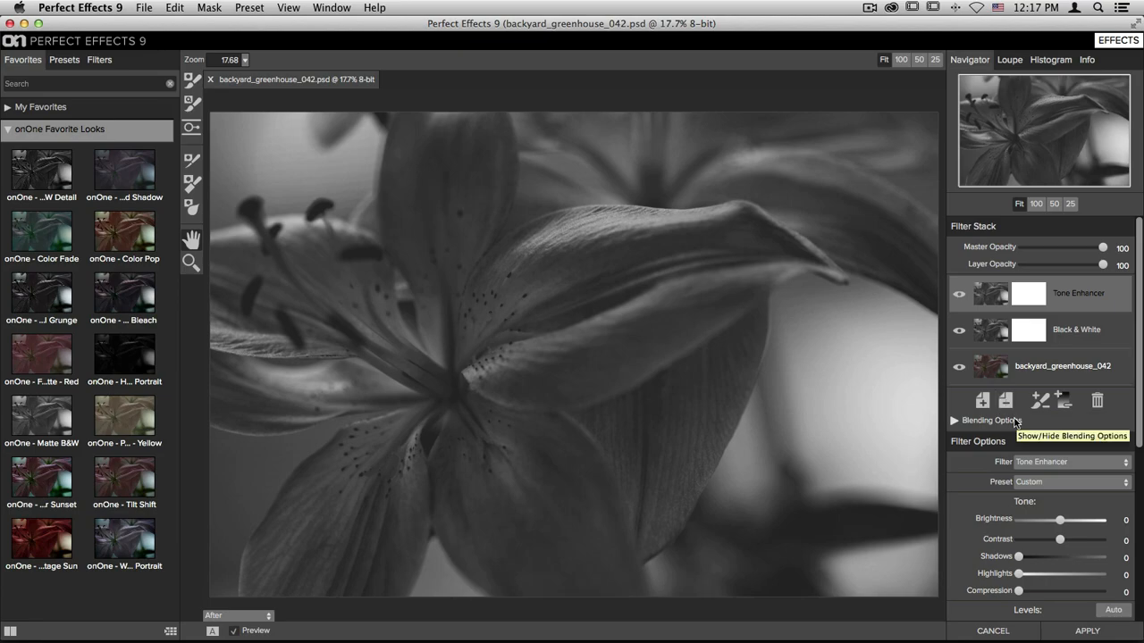
mouse_move(970, 454)
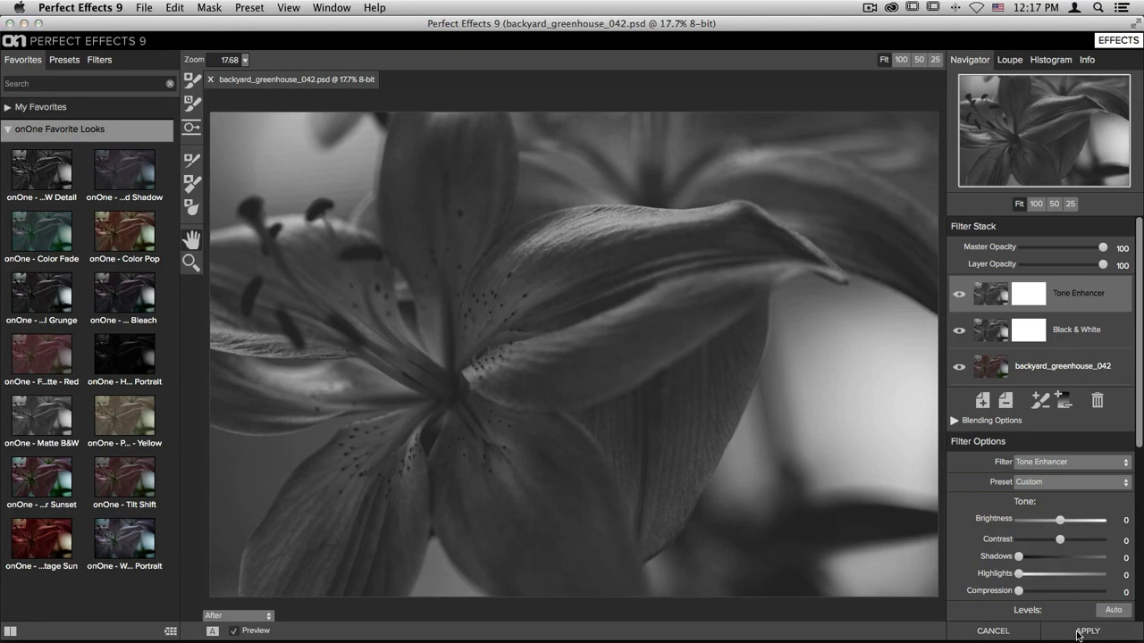
Step: Apply the retained Black & White and Tone Enhancer stack to save the lily smart photo
left_click(1089, 631)
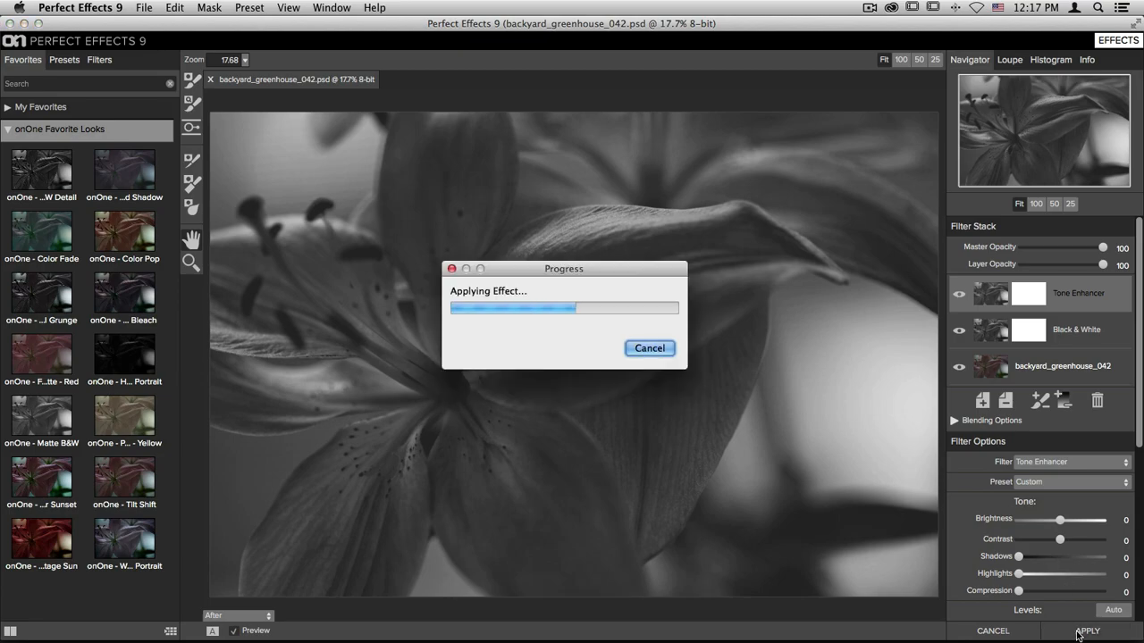
left_click(1089, 631)
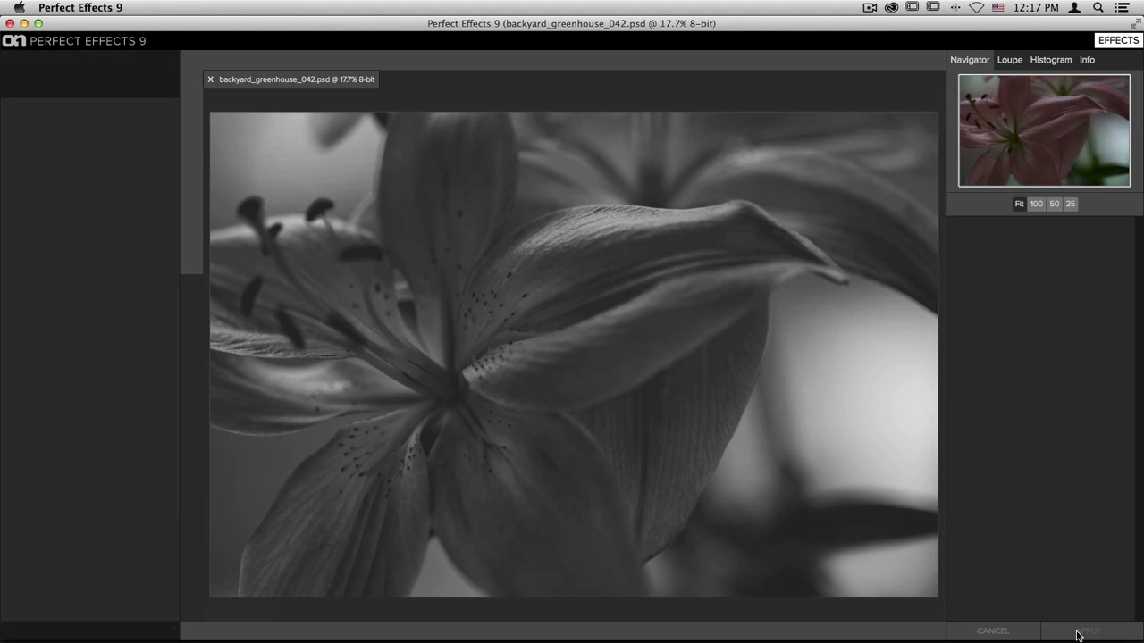